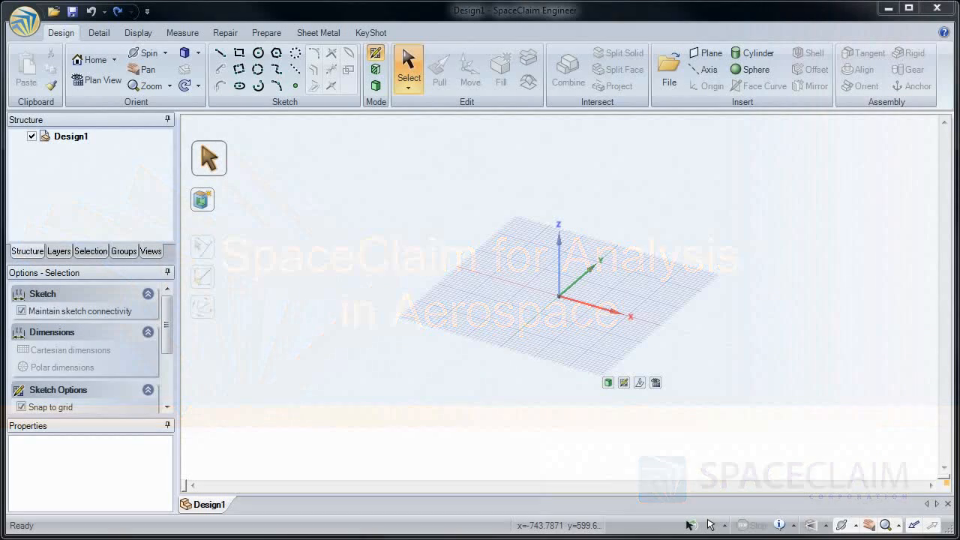
Step: Sketch a rectangle on the grid and pull it 15 units into a long box solid
click(239, 53)
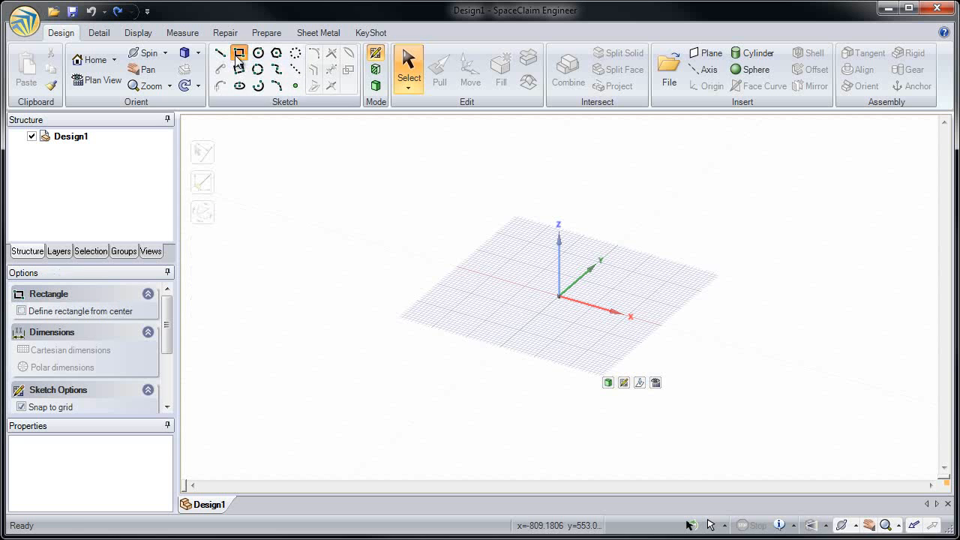
drag(556, 298, 469, 409)
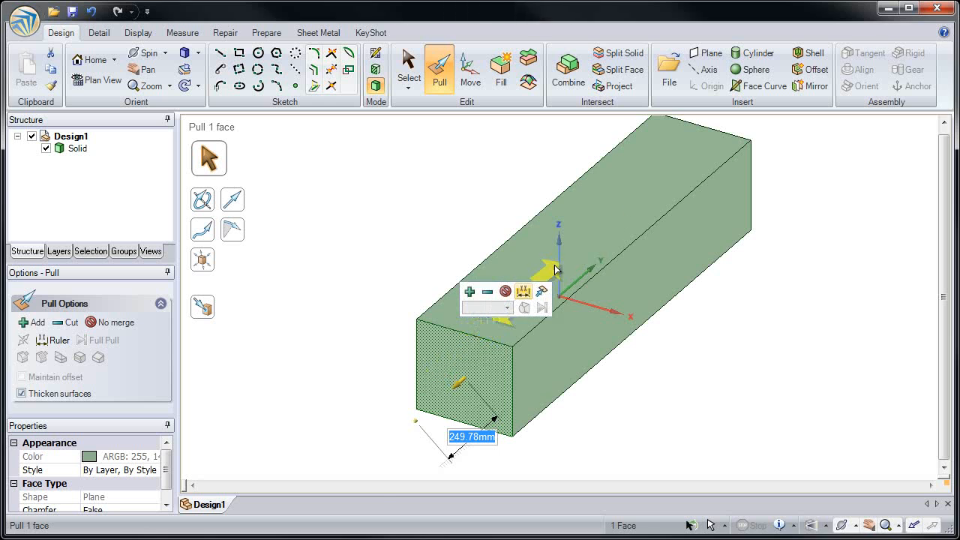
text(15)
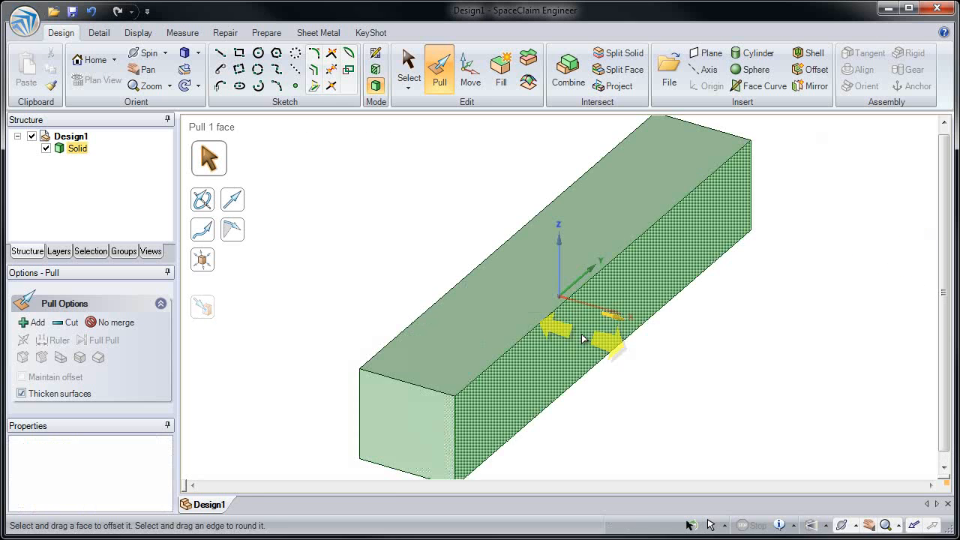
Step: Pull an end edge into a slant and cut a stepped recess into the block's underside
click(257, 52)
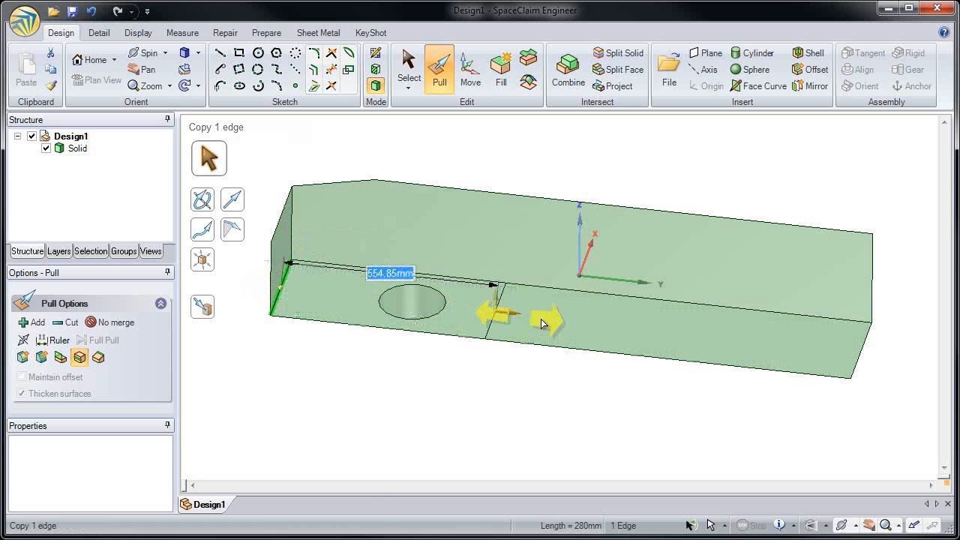
drag(548, 321, 712, 340)
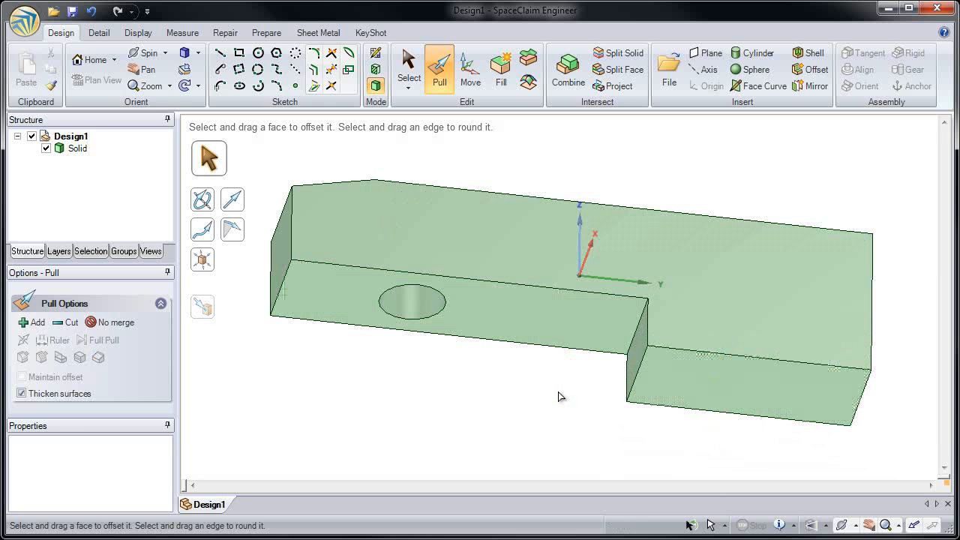
Step: Finish the stepped cut, fill in the block's holes and bring up the Insert File browser
click(471, 67)
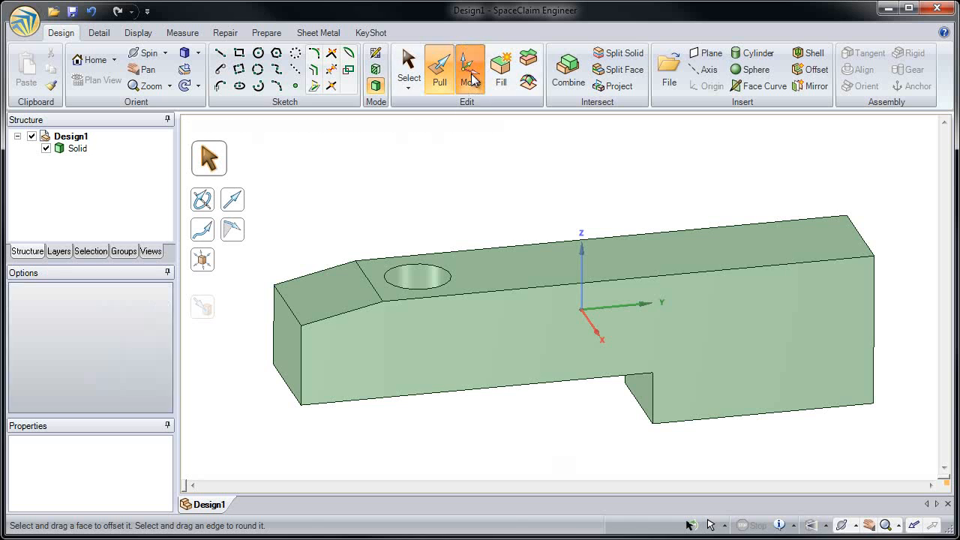
click(469, 67)
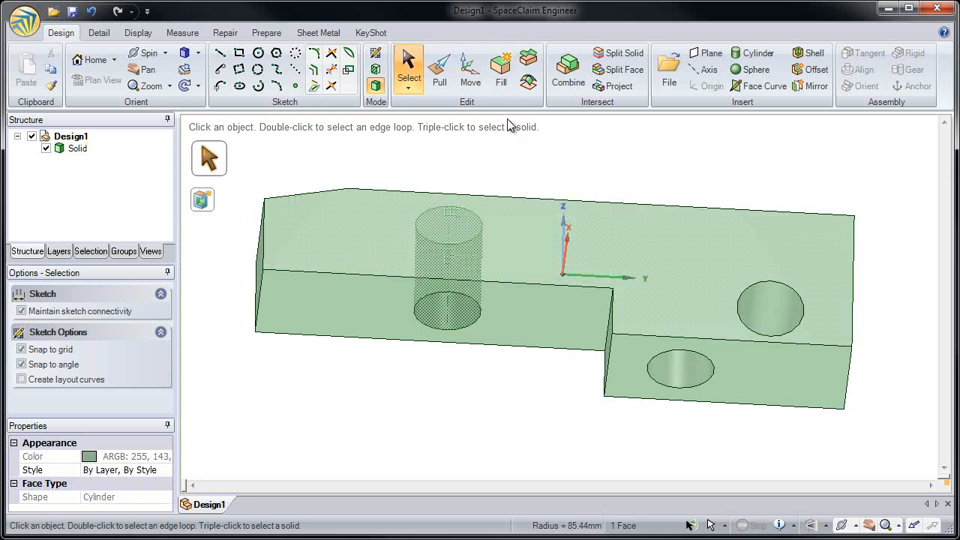
click(679, 311)
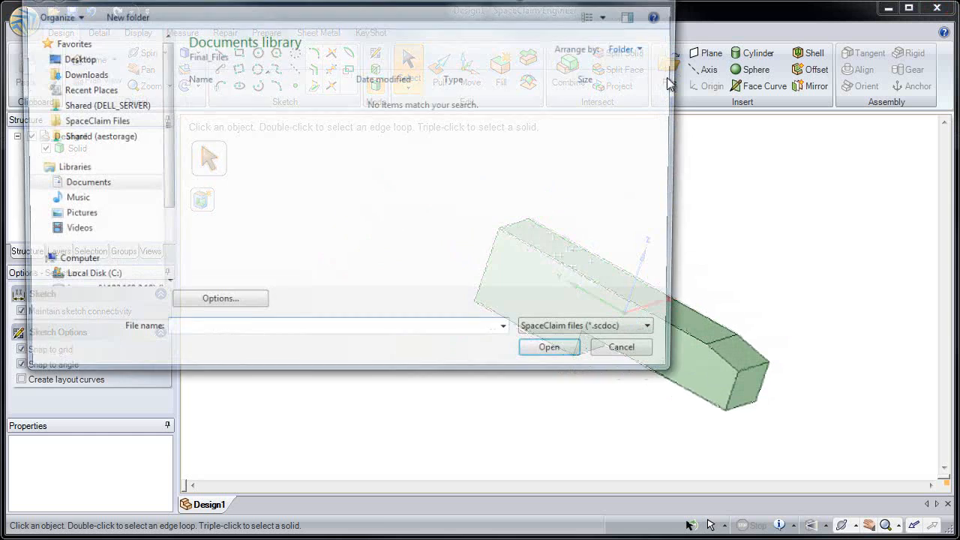
Step: Insert the Heron UAV photo, then the IAI_HERON_Drawing side view as references
click(658, 325)
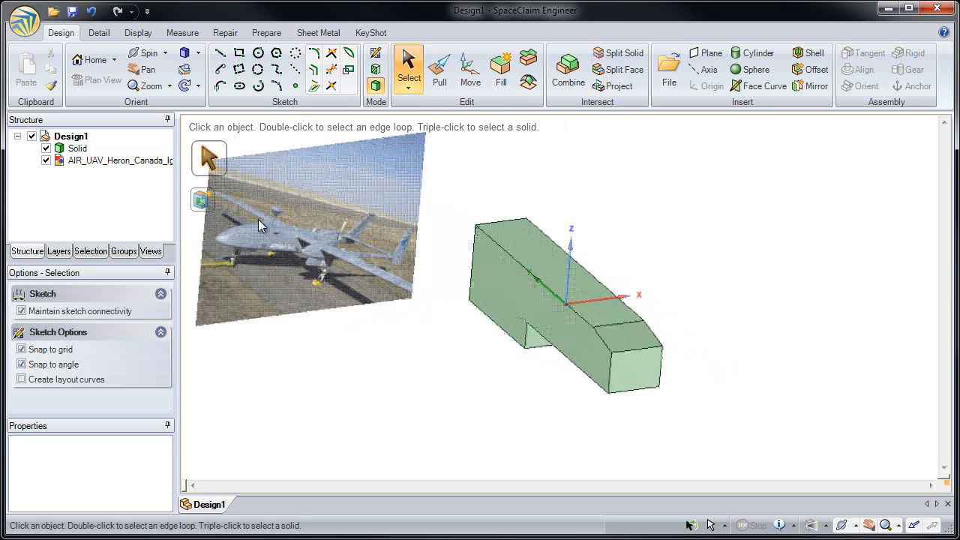
drag(259, 225, 458, 278)
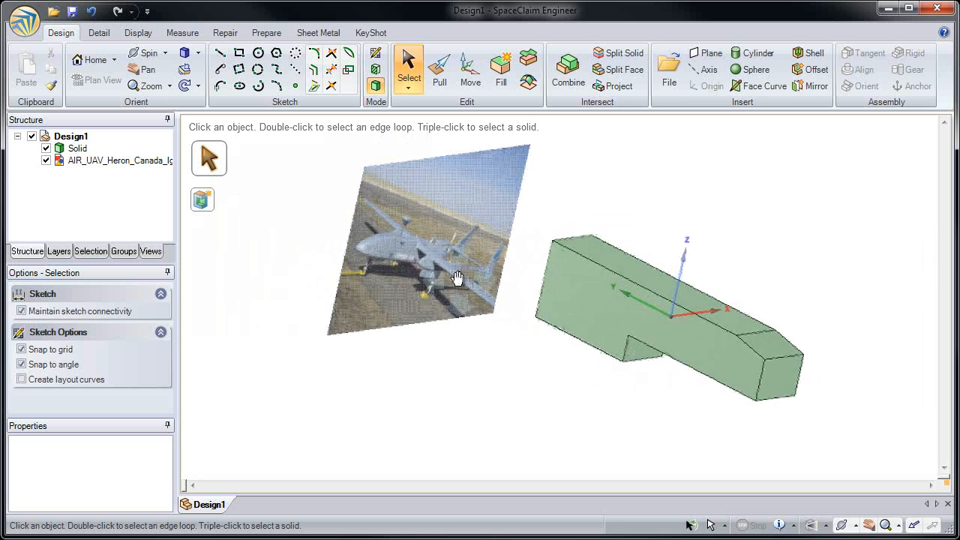
click(668, 72)
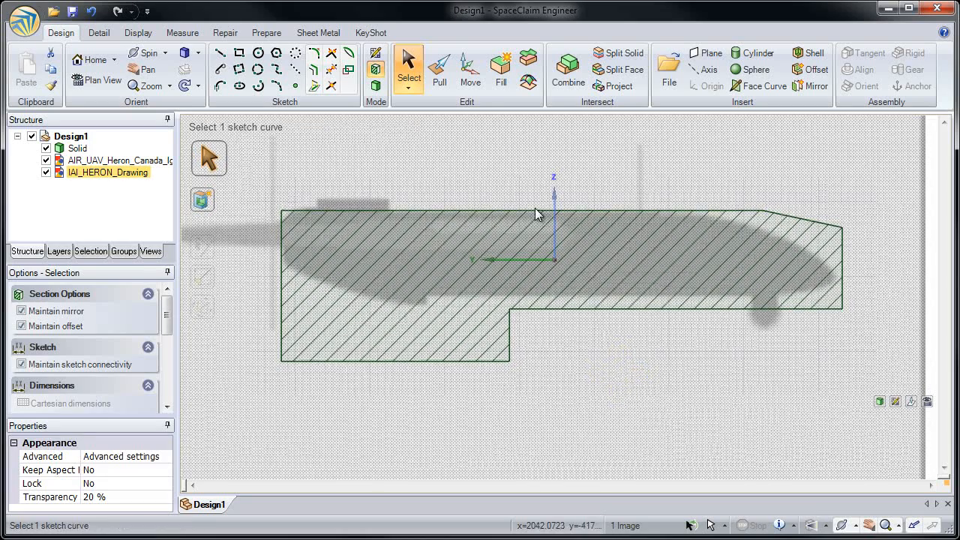
Step: Pull the profile step to match the side drawing and insert the top-view Heron image
click(440, 67)
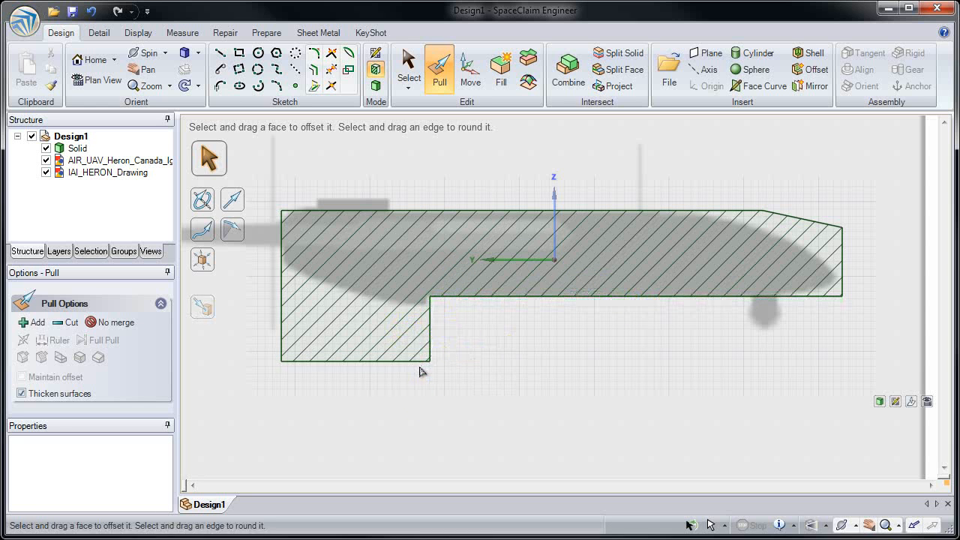
click(353, 338)
text(-9)
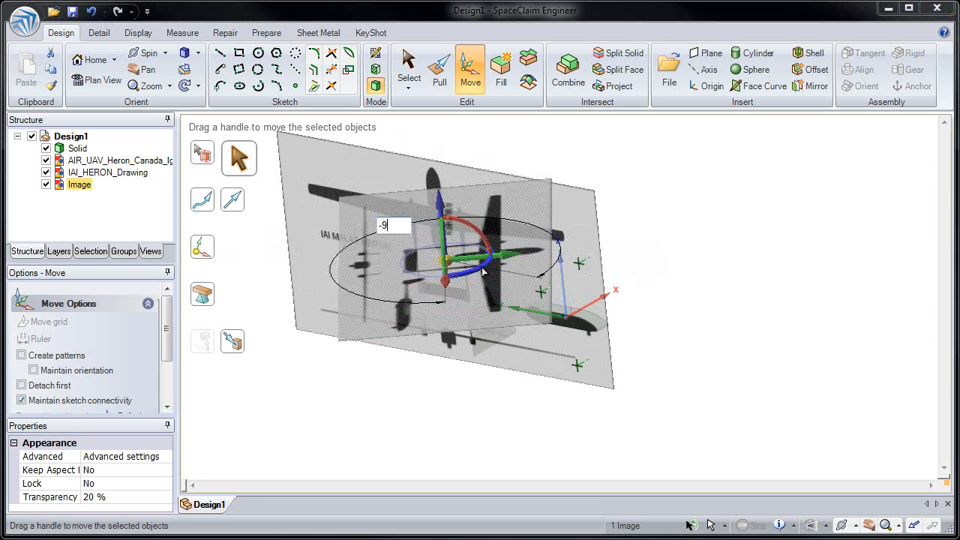
Step: Rotate the top-view image into alignment and pull the fuselage plan outline into two surfaces
drag(484, 270, 502, 218)
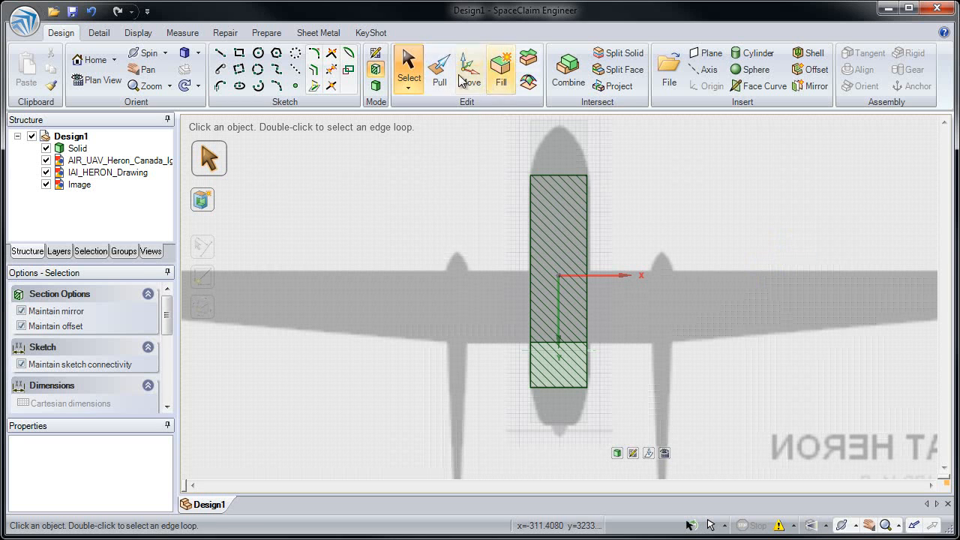
click(439, 67)
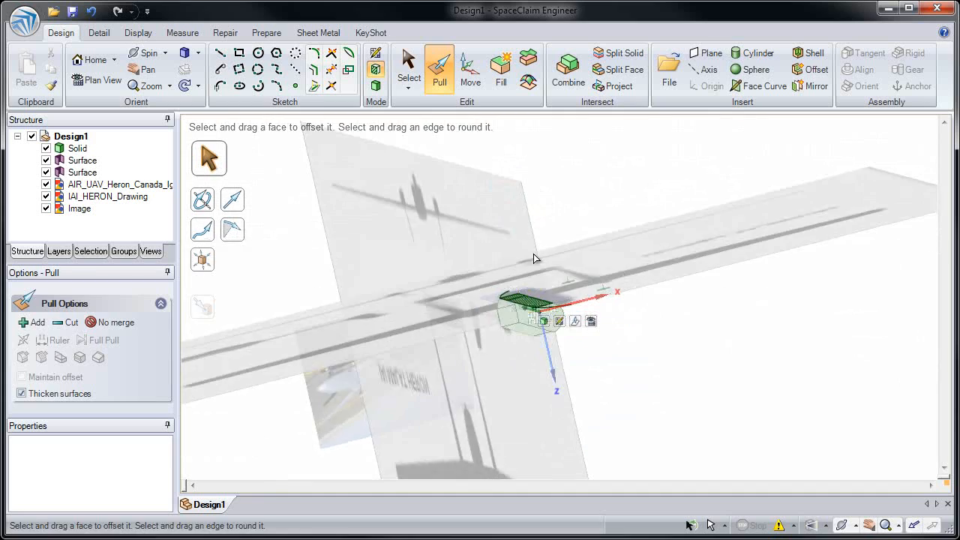
Step: Hide the reference images and combine the curved surfaces with the block to cut it
click(409, 68)
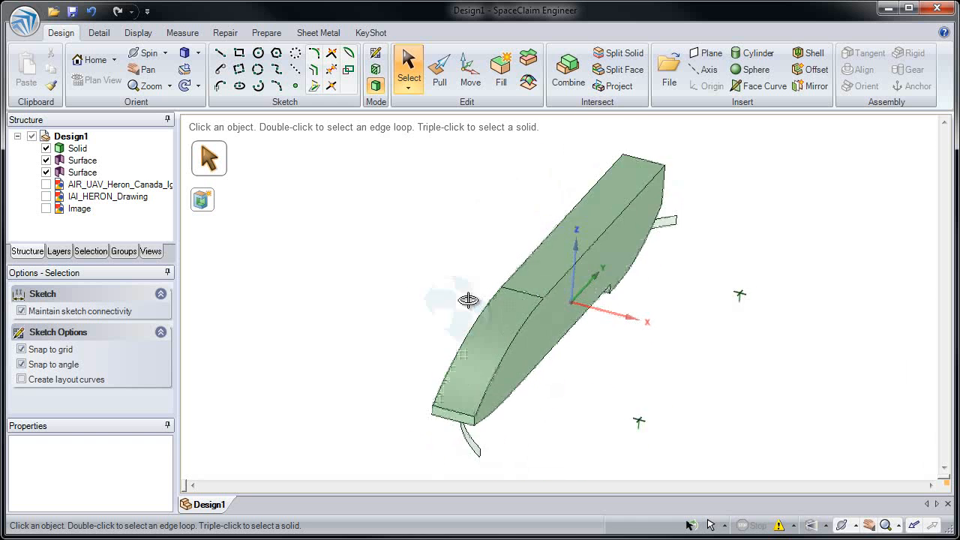
click(440, 67)
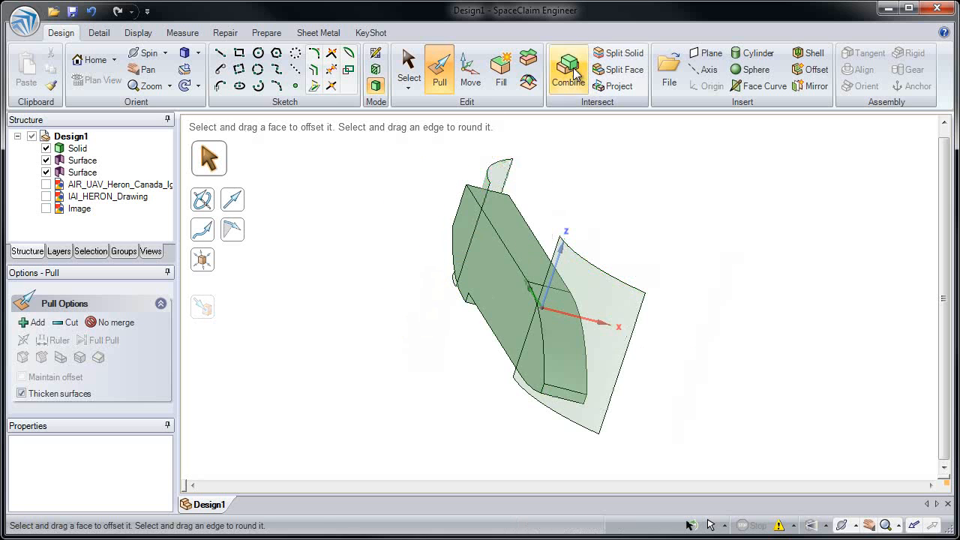
click(568, 70)
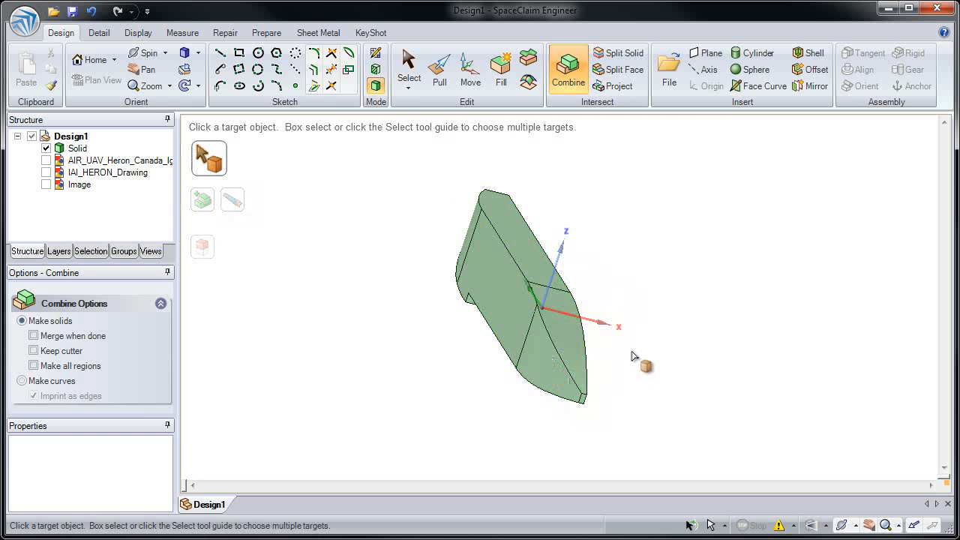
Step: Trim the block to the curved outline and round its nose faces and long edges
click(810, 85)
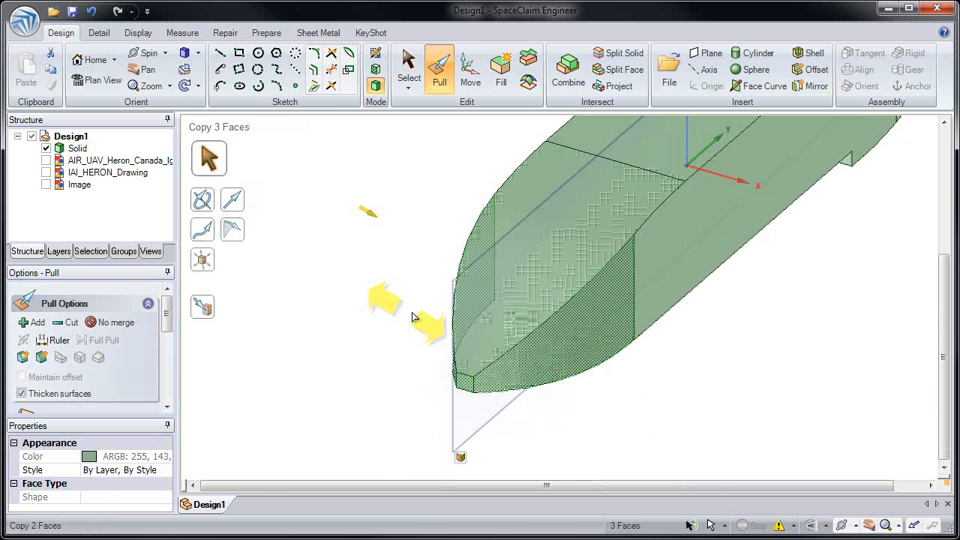
right_click(413, 315)
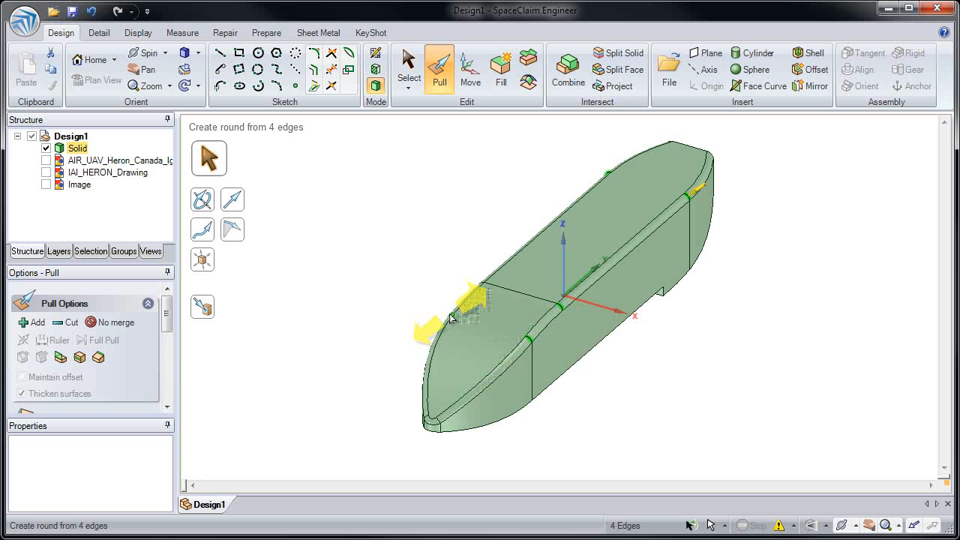
Step: Scale the fuselage body taller with Pull's Scale Body handle and finish the rounds
click(480, 285)
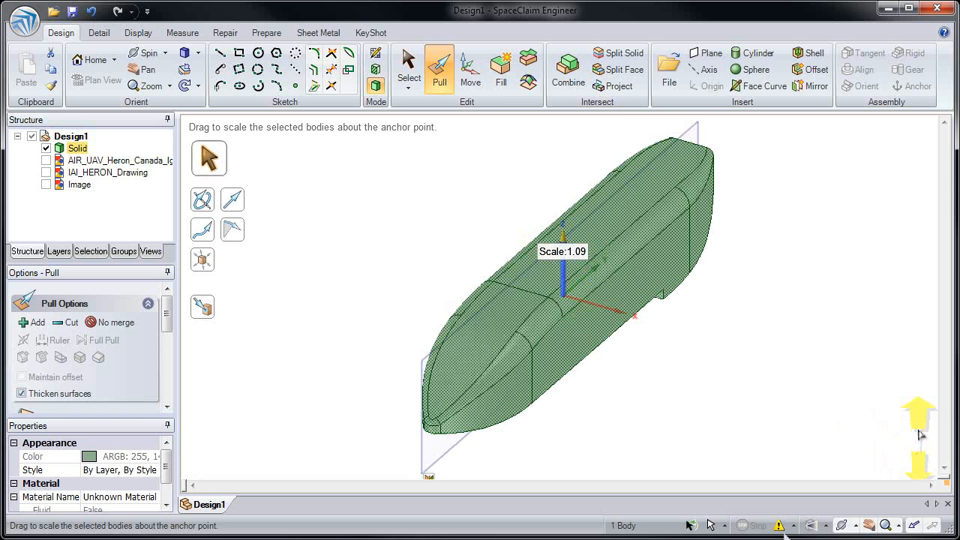
drag(562, 248, 562, 211)
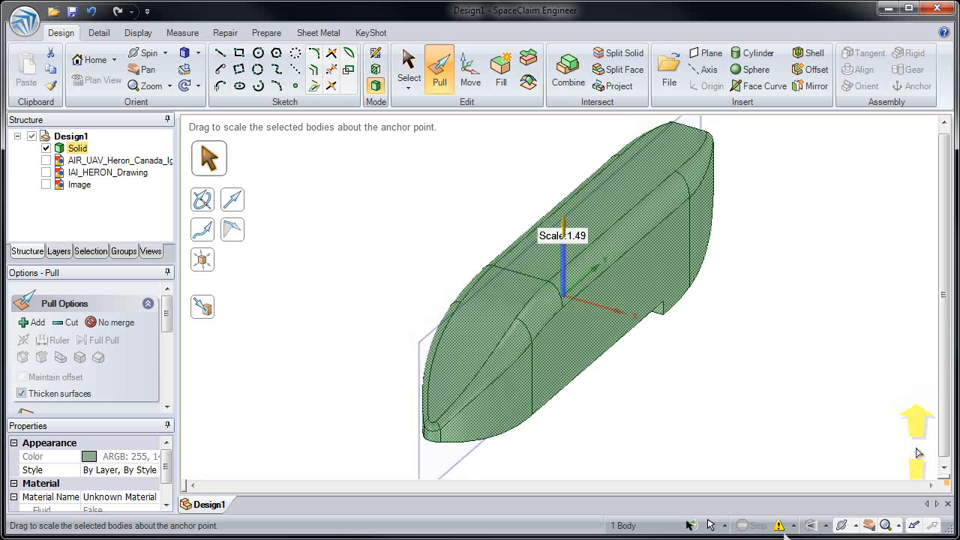
drag(563, 217, 563, 271)
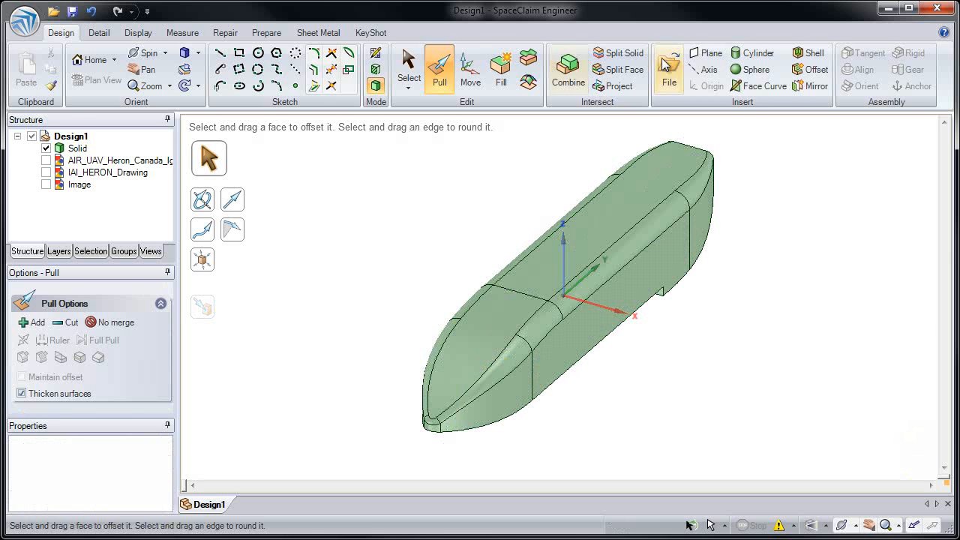
Step: Insert the wing surface geometry file and start stitching its surfaces under Repair
click(667, 73)
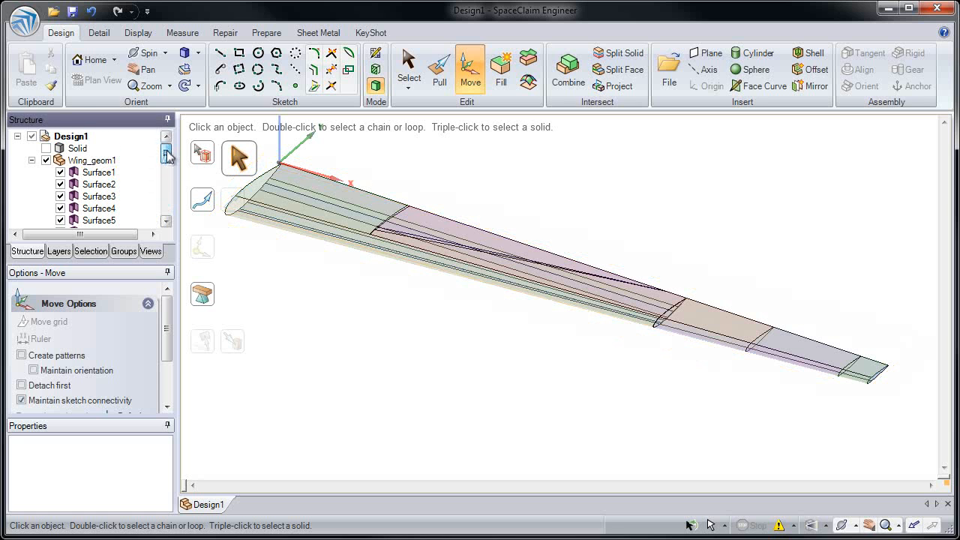
click(225, 33)
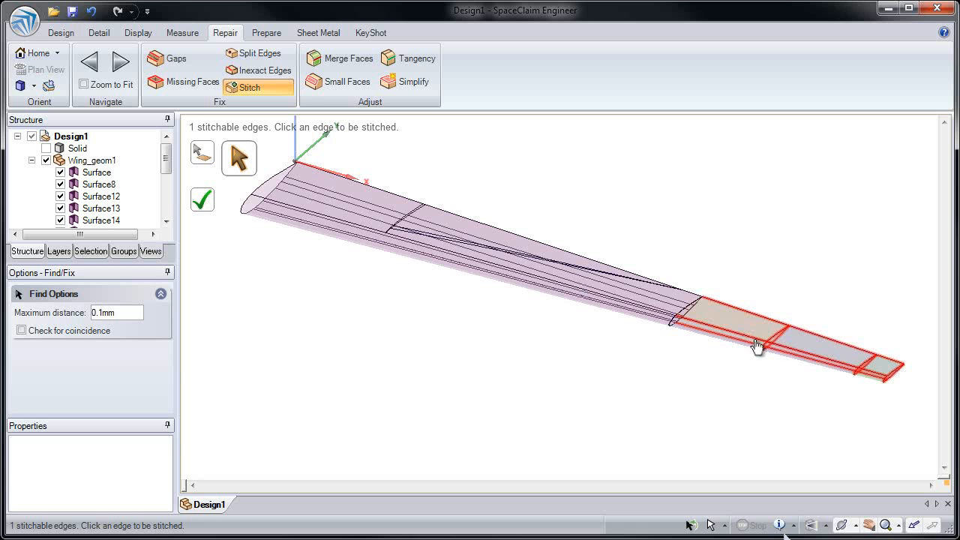
Step: Stitch the wing surfaces with a 2 mm maximum distance and check for missing faces
click(757, 345)
text(2)
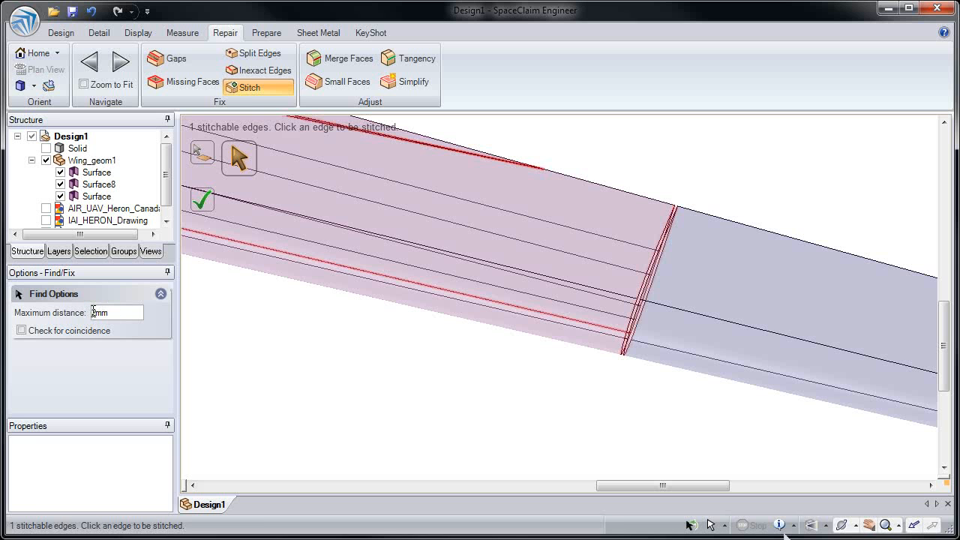
click(623, 322)
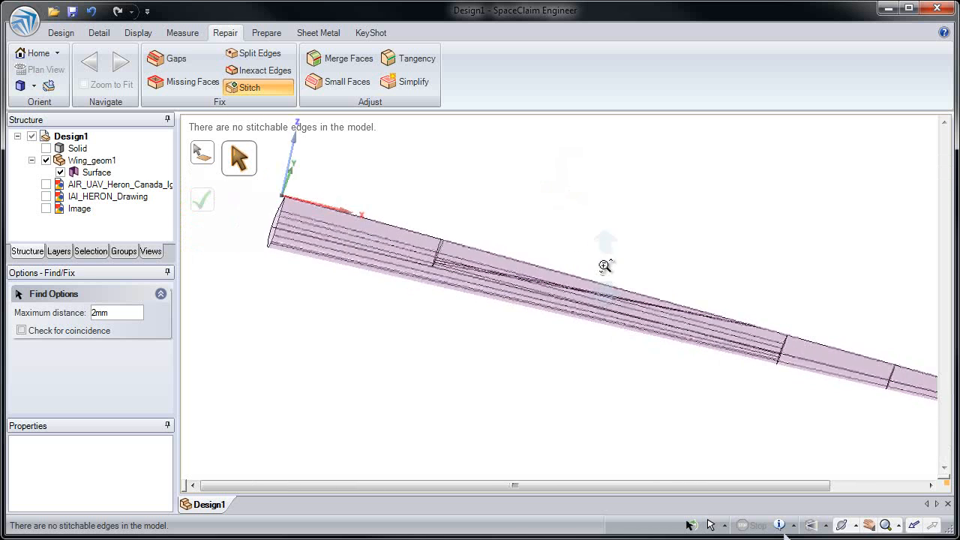
click(192, 81)
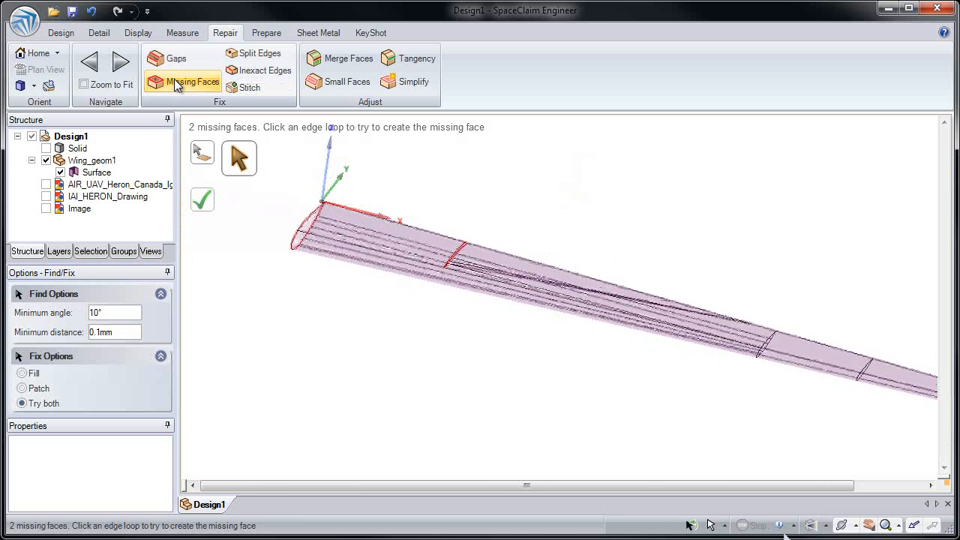
Step: Fill the wing's missing end faces so it becomes a closed solid
click(201, 203)
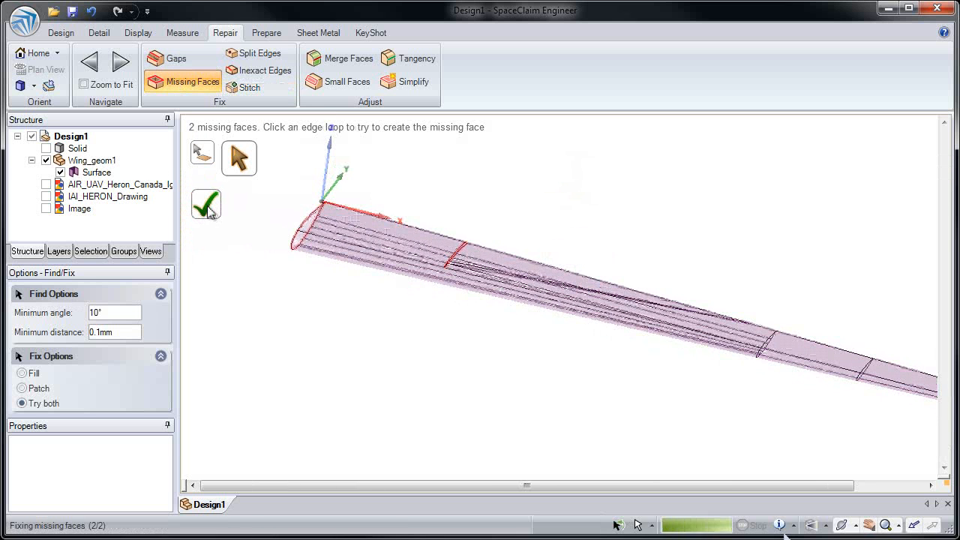
click(206, 203)
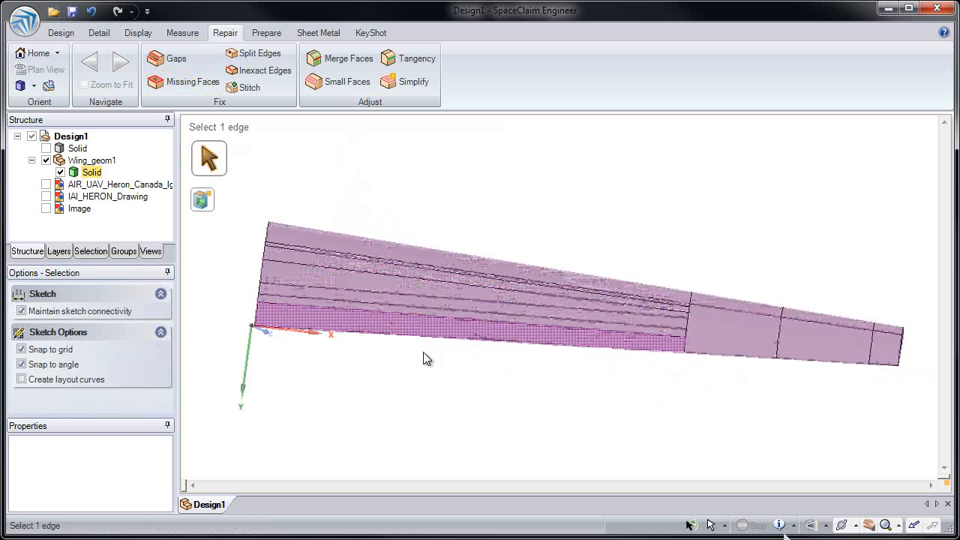
Step: Merge the wing's split faces into a single face
click(464, 260)
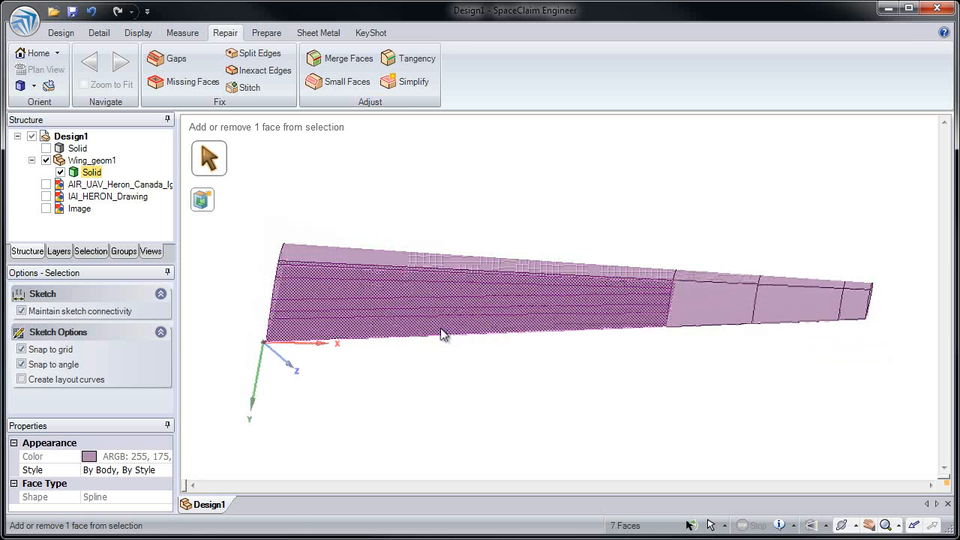
click(339, 58)
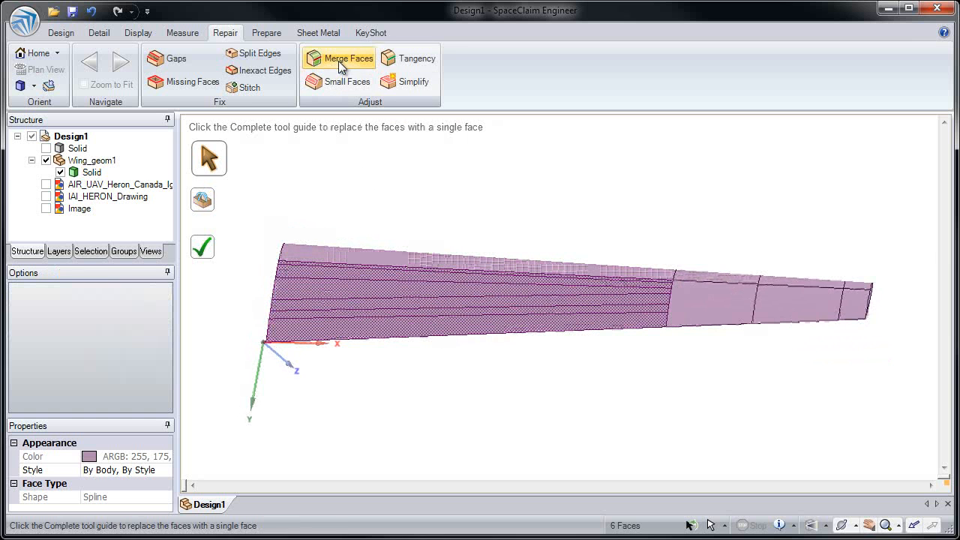
click(202, 249)
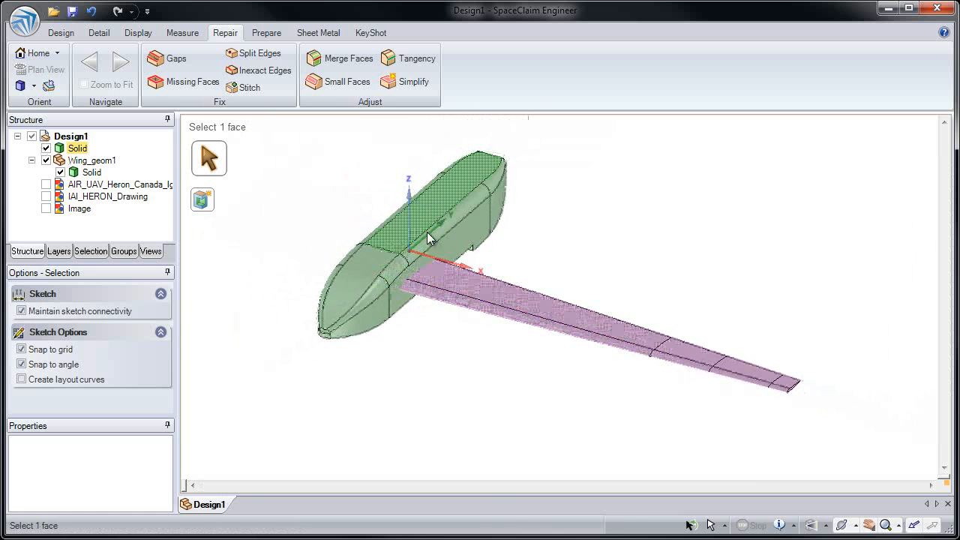
Step: Rotate the wing against the fuselage and mirror it across the fuselage plane
click(525, 300)
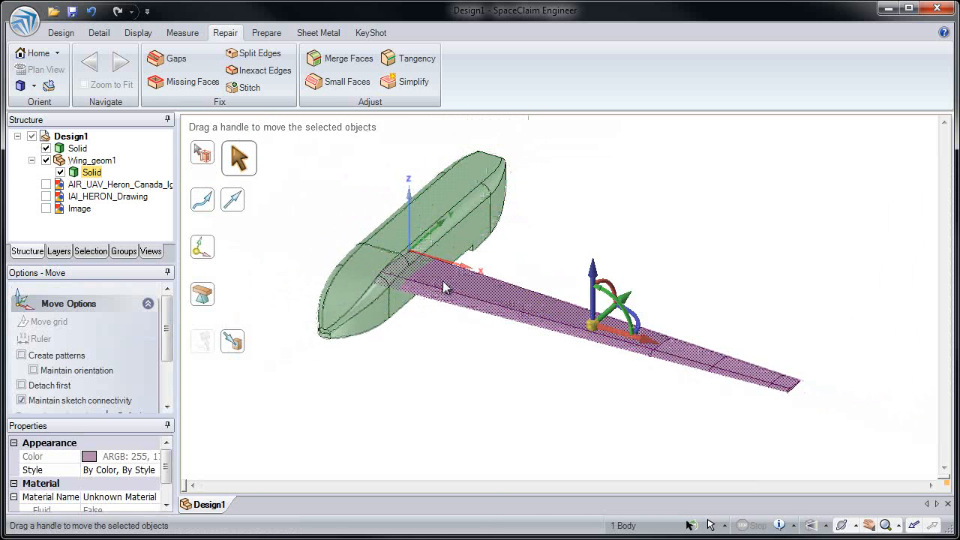
click(202, 247)
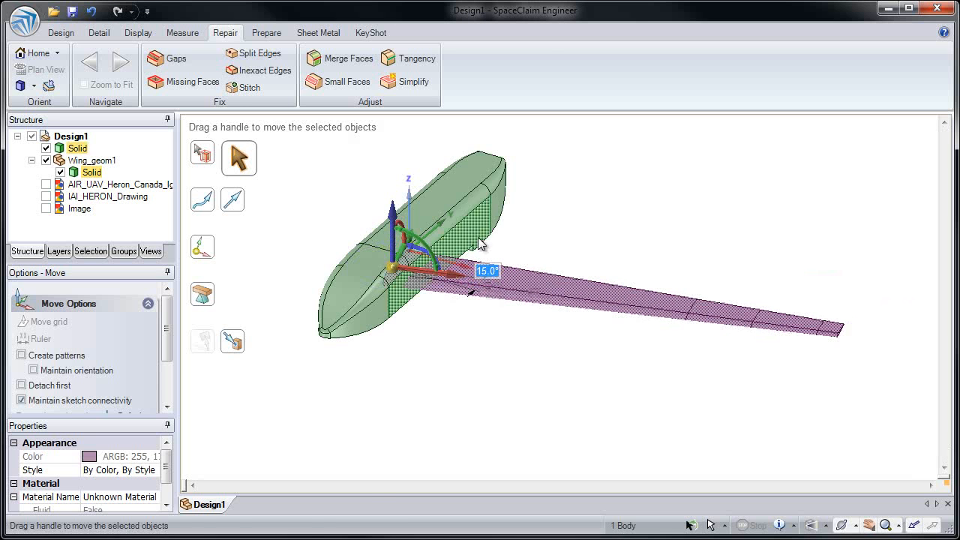
click(61, 32)
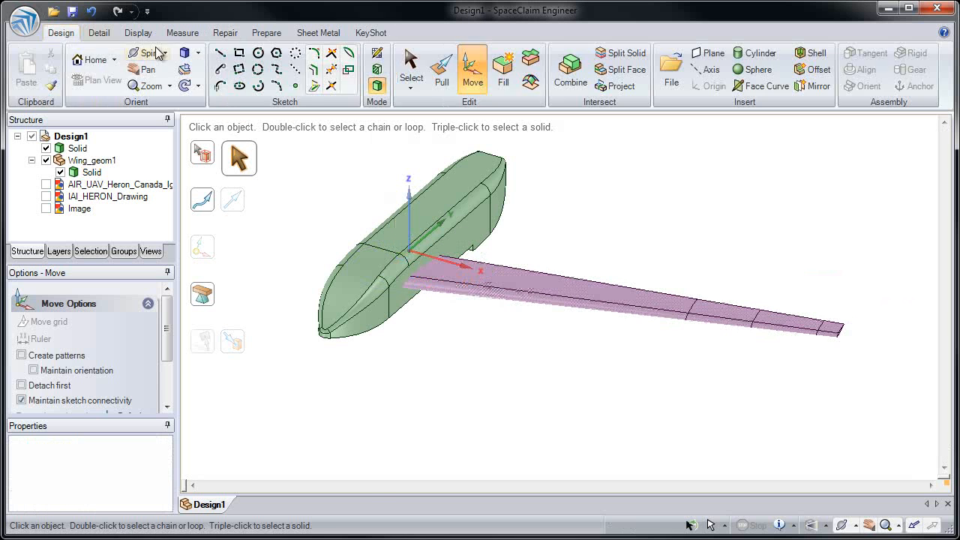
click(812, 86)
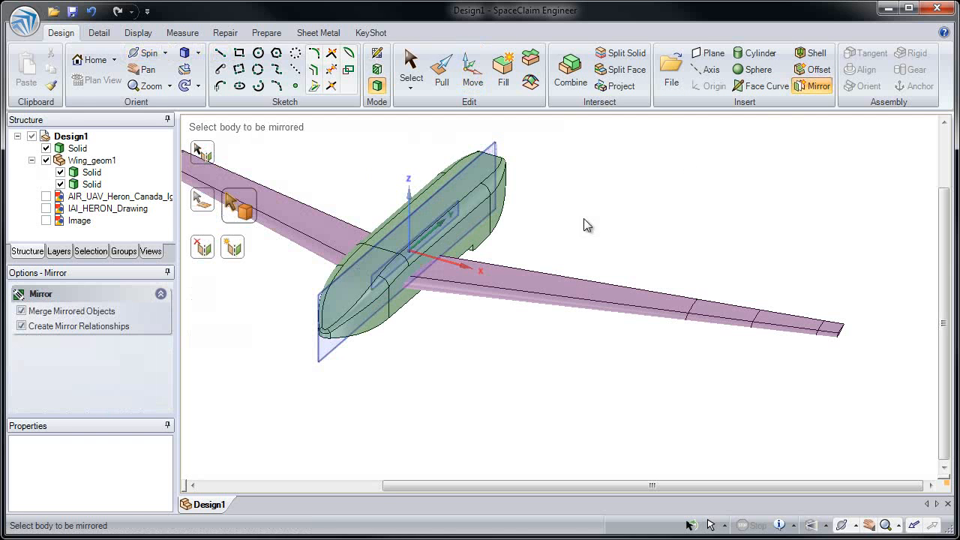
Step: Combine both wings with the fuselage and round the junction edges to 22
click(571, 68)
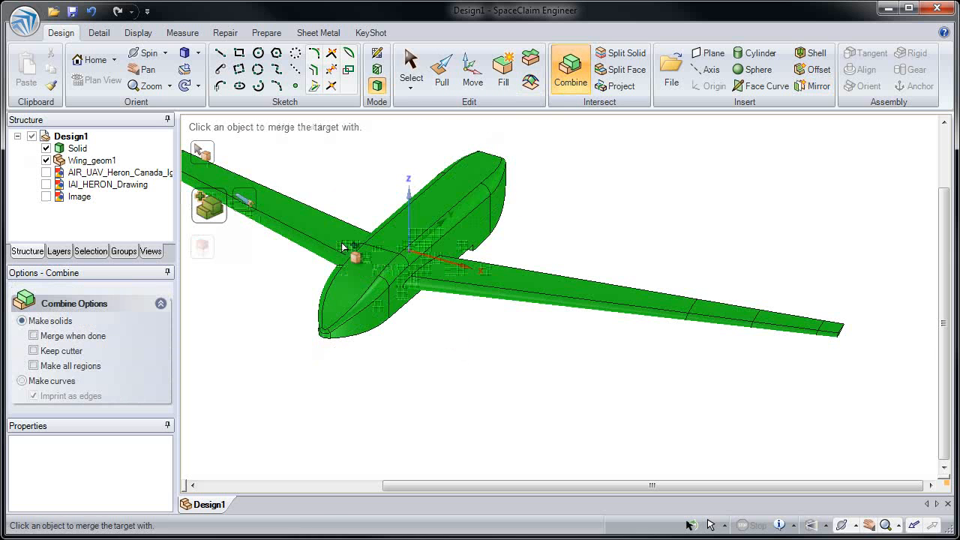
click(442, 66)
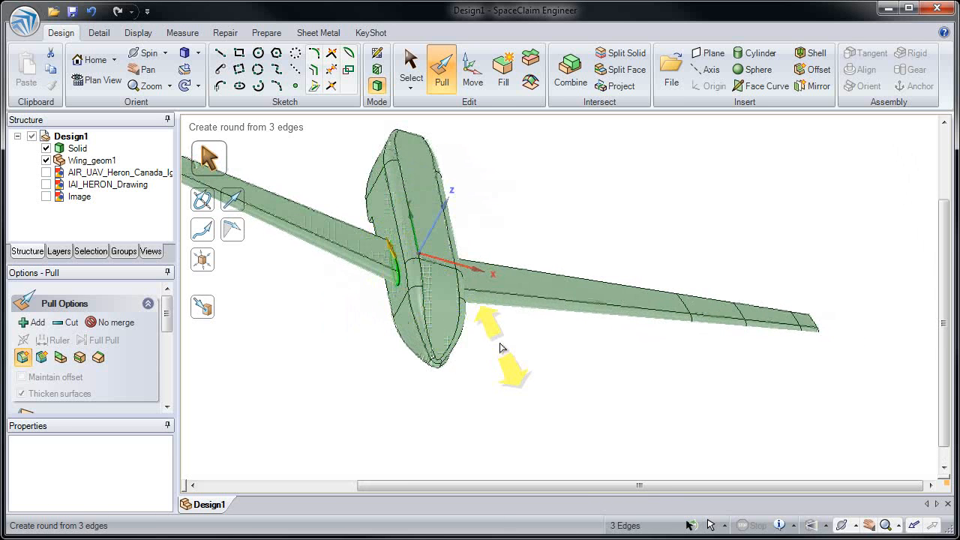
text(22)
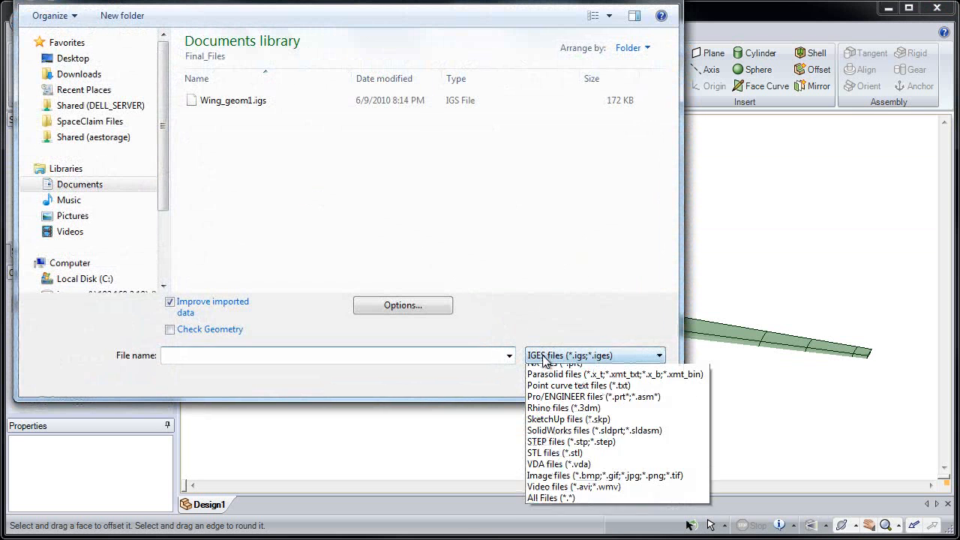
Step: Import the Heron_comps tail components and activate the tail component for editing
click(578, 396)
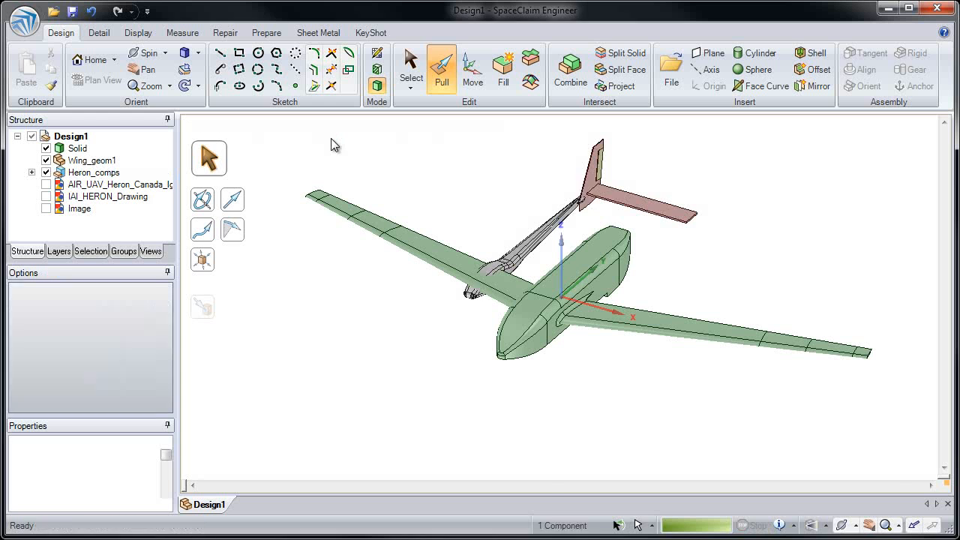
click(473, 68)
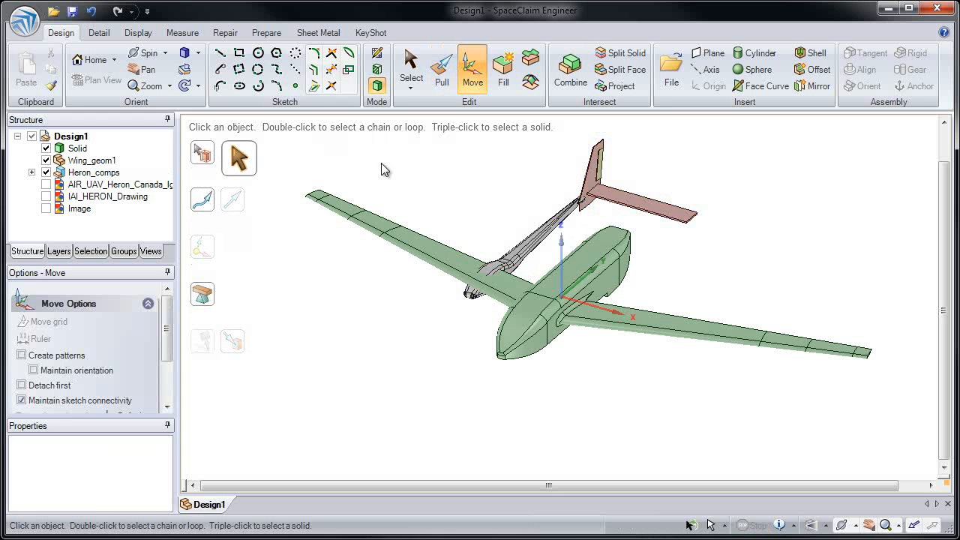
click(57, 172)
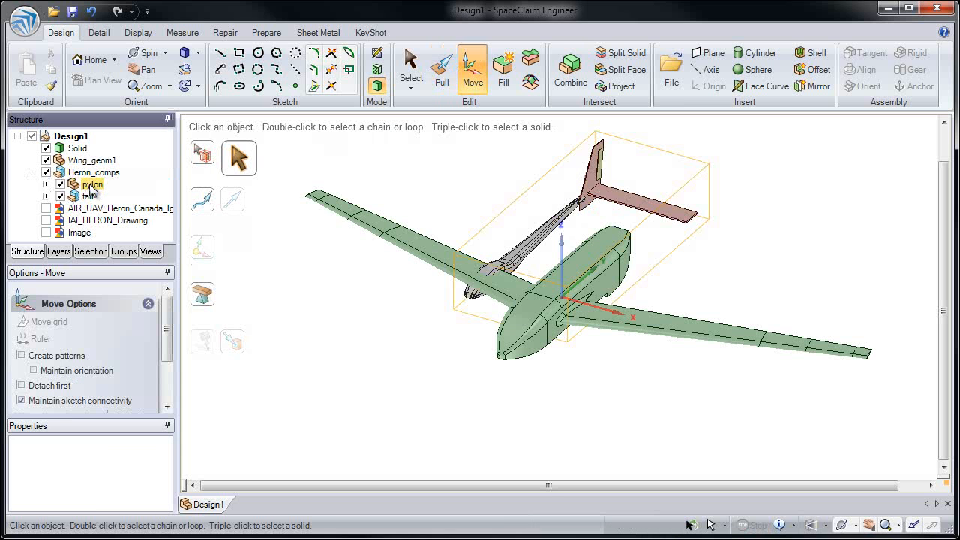
right_click(92, 183)
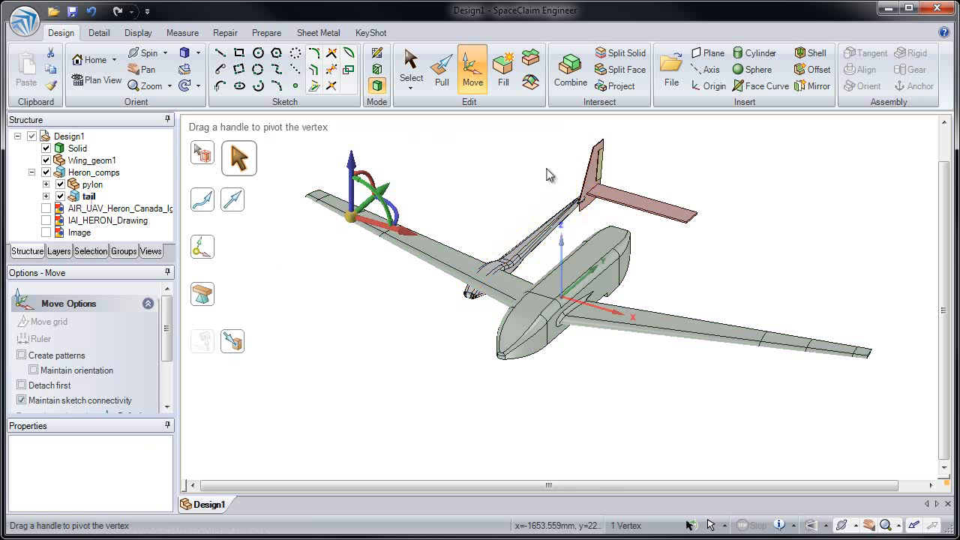
Step: Move the tail from its fin reference point into place on the twin booms
click(442, 68)
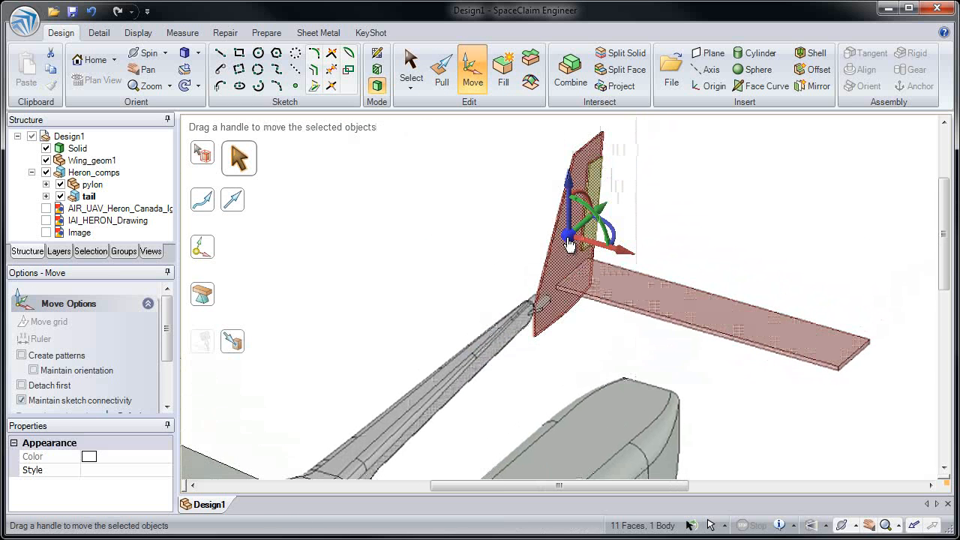
drag(570, 244, 604, 315)
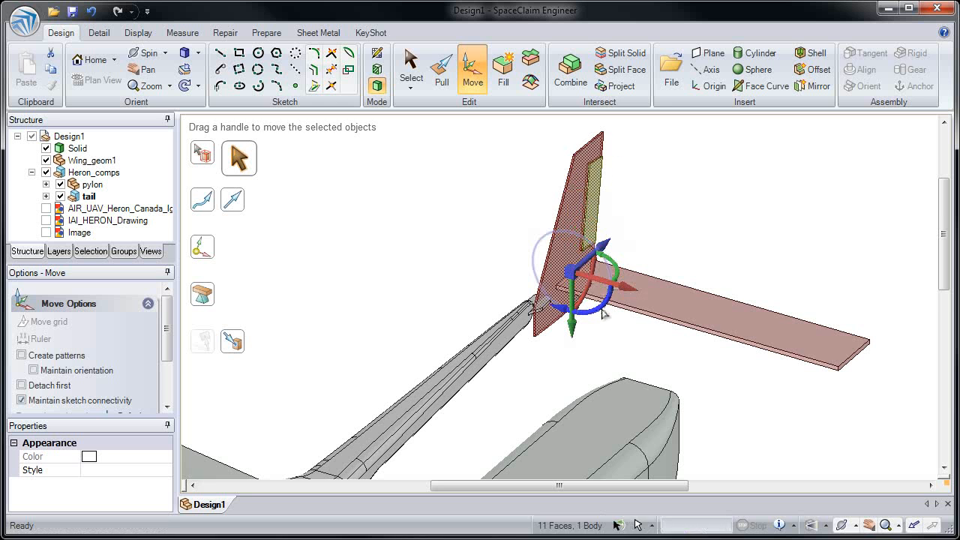
drag(604, 315, 652, 270)
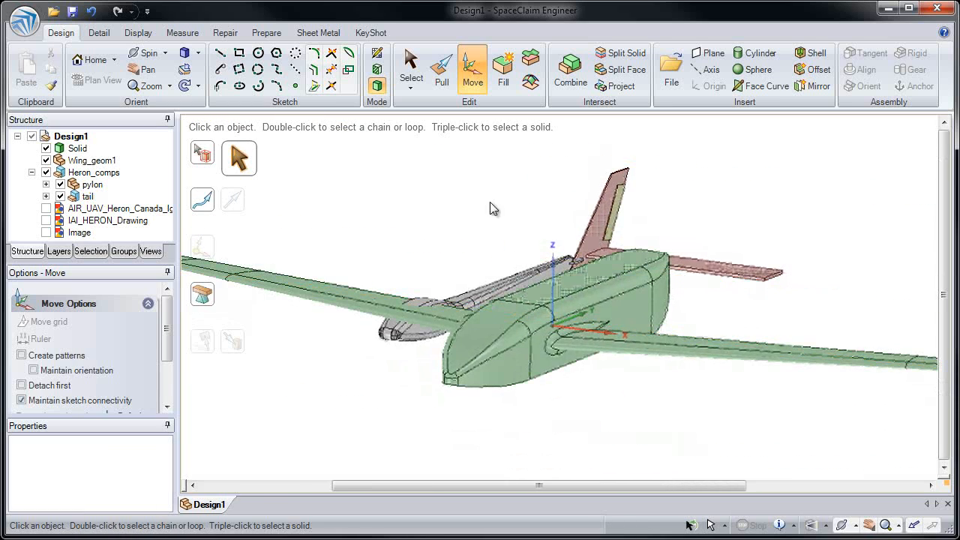
click(819, 85)
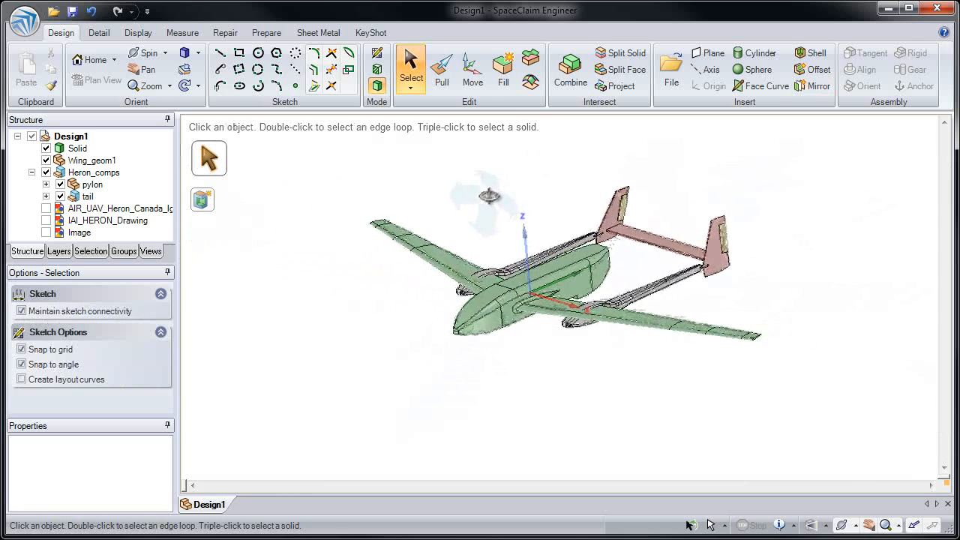
Step: Create a spherical air enclosure around the UAV with a cushion of 100
click(266, 32)
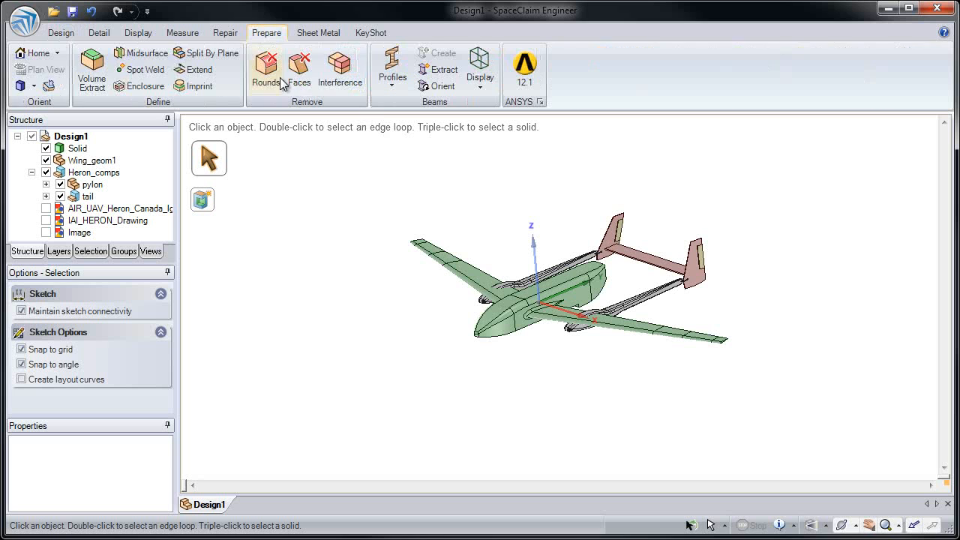
mouse_move(207, 53)
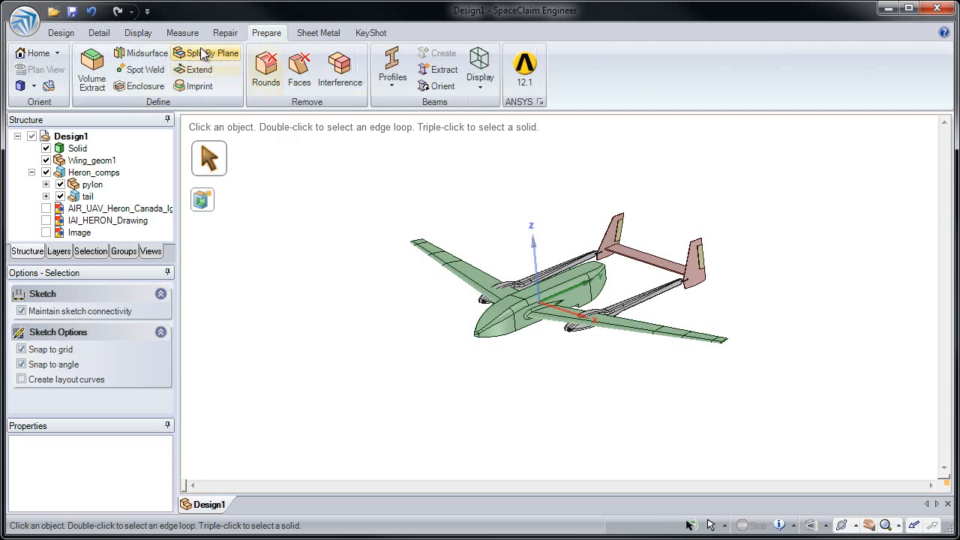
click(139, 86)
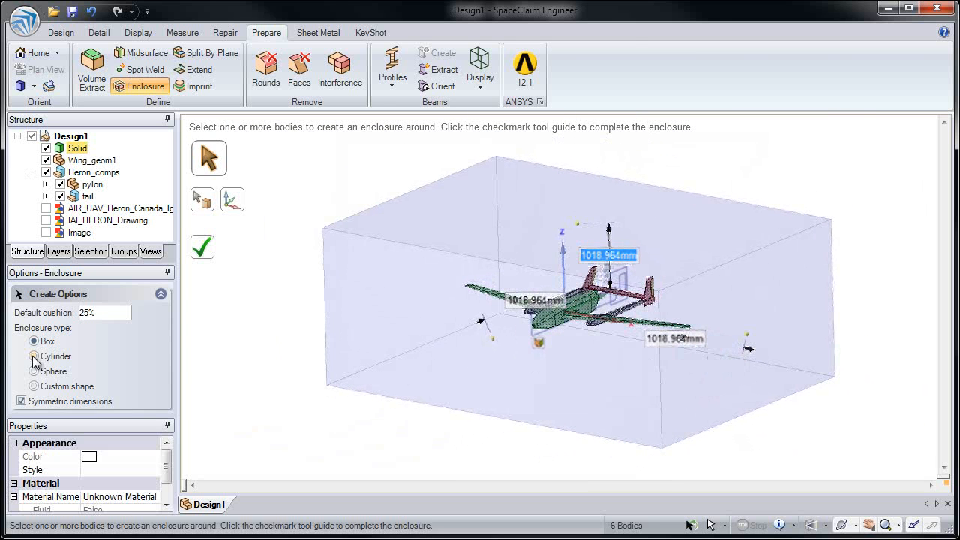
click(34, 357)
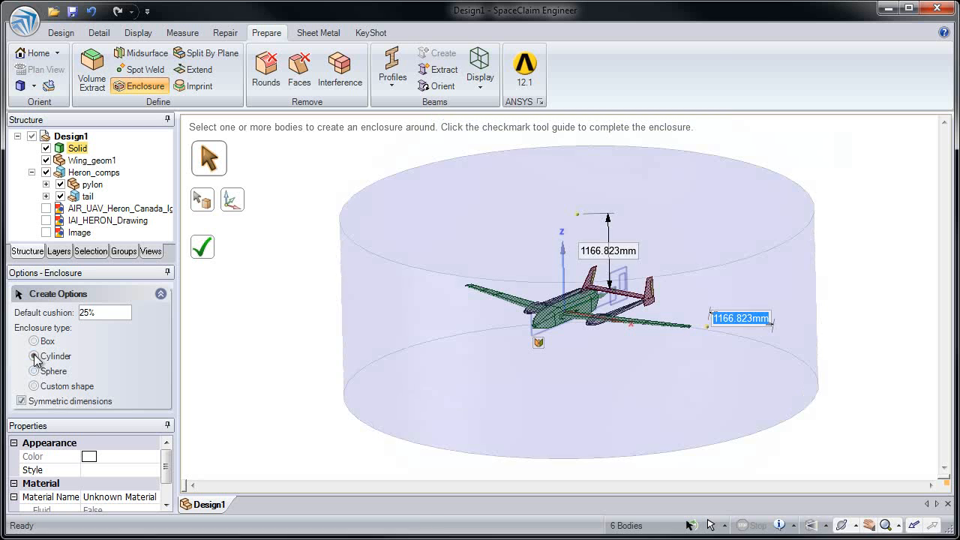
click(35, 372)
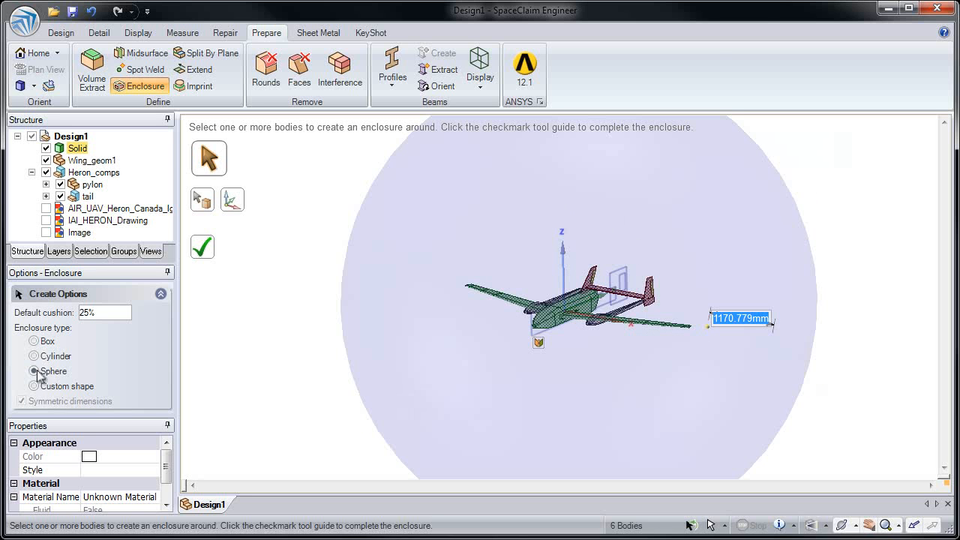
text(100)
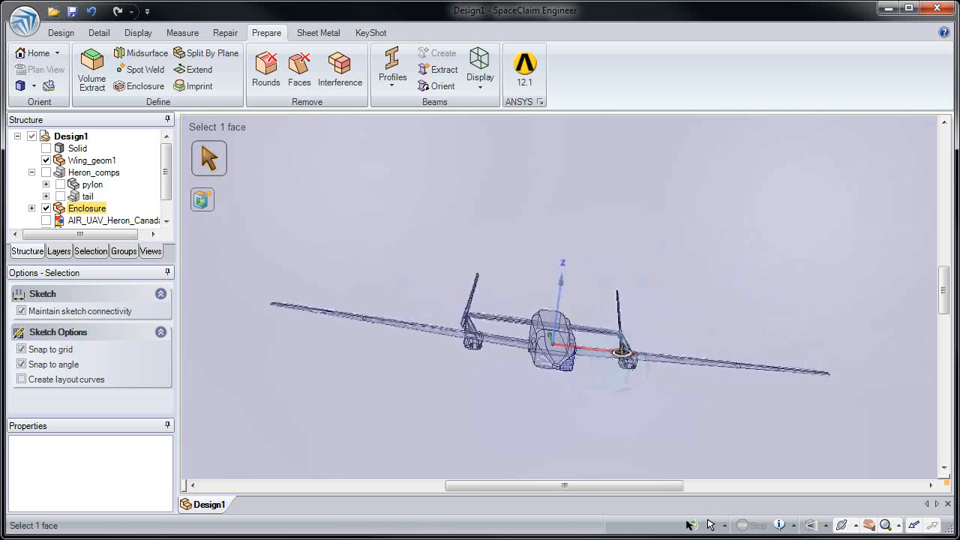
Step: Show the Heron reference image in the scene again
click(112, 221)
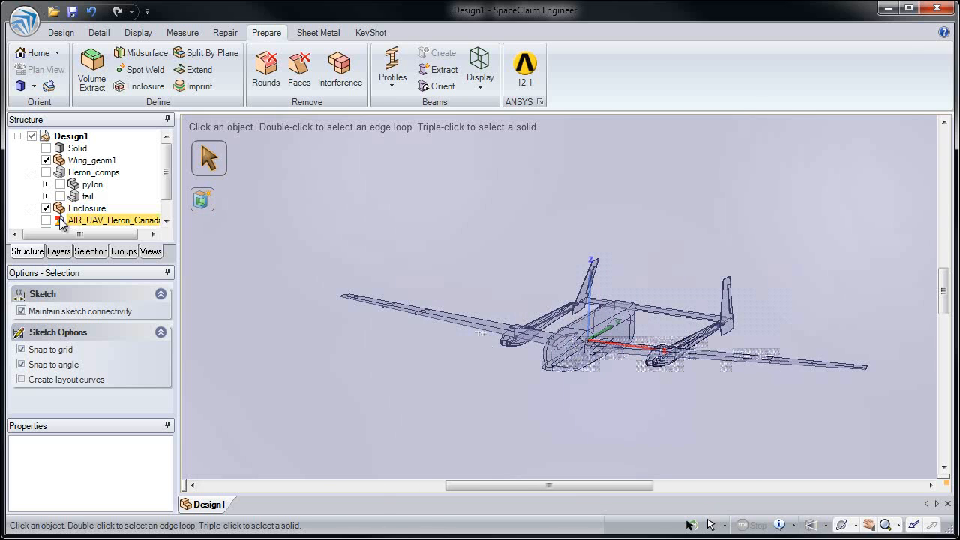
click(88, 208)
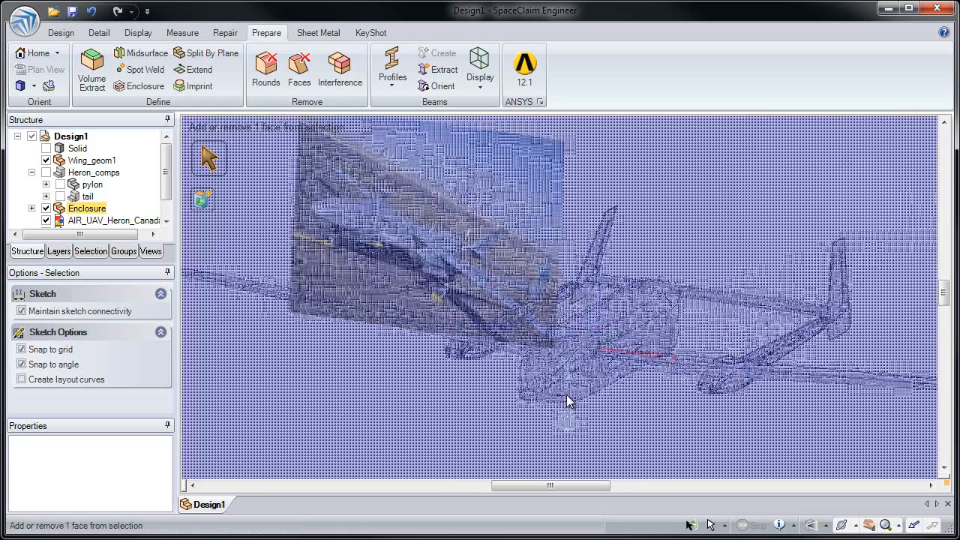